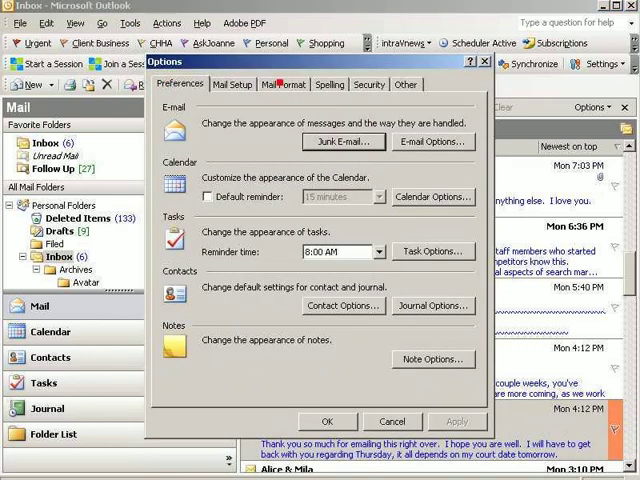
- Create a blank Outlook signature named 'JohnC' through the Mail Format signature settings
click(286, 84)
text(JohnC)
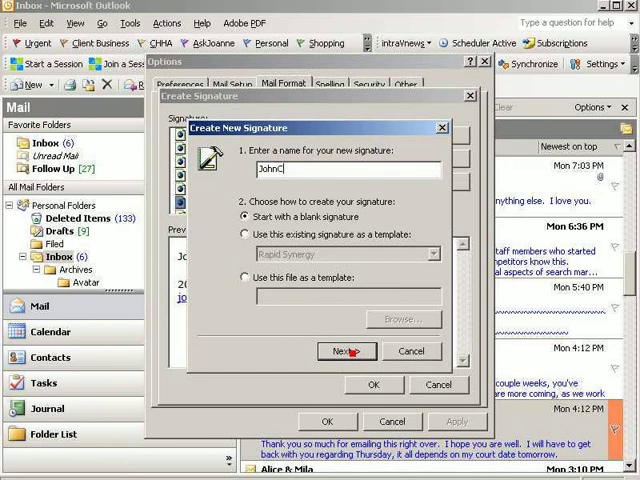
click(344, 352)
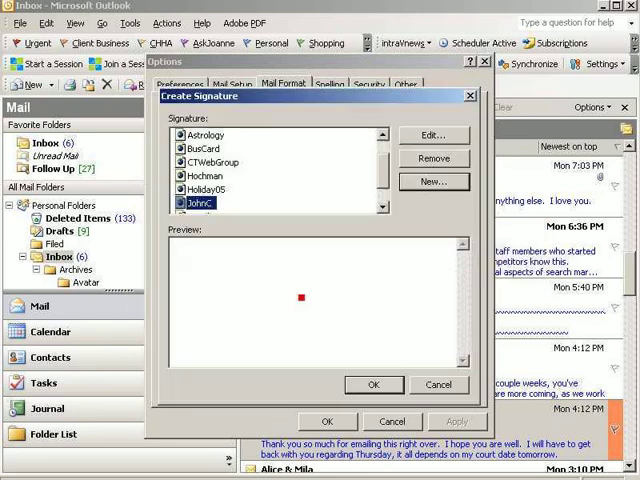
- Edit the JohnC signature in FrontPage and insert the headshot photo from file
click(428, 134)
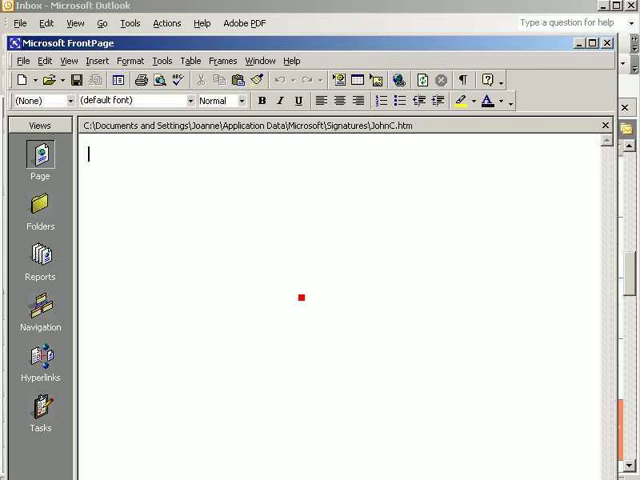
click(98, 60)
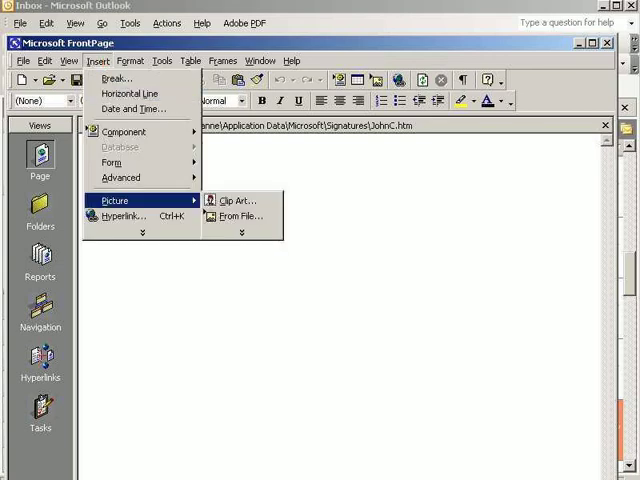
click(238, 216)
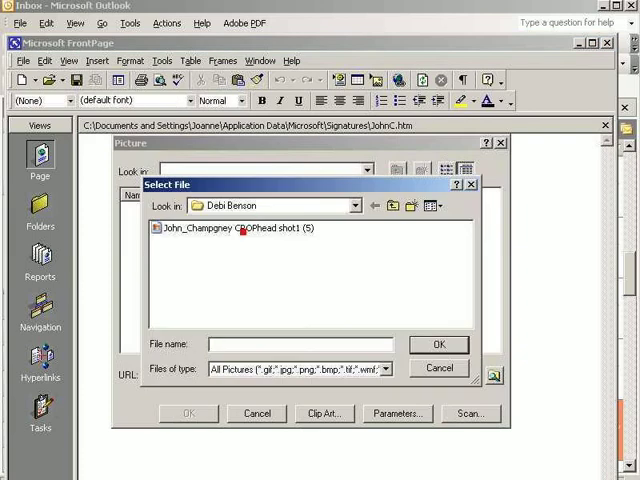
click(236, 228)
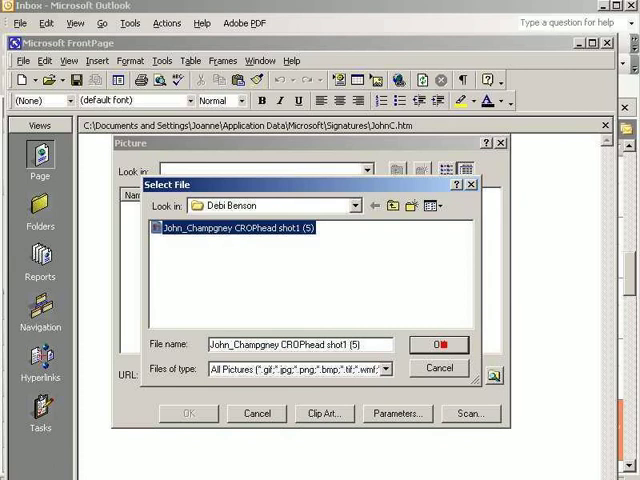
click(436, 344)
text(John)
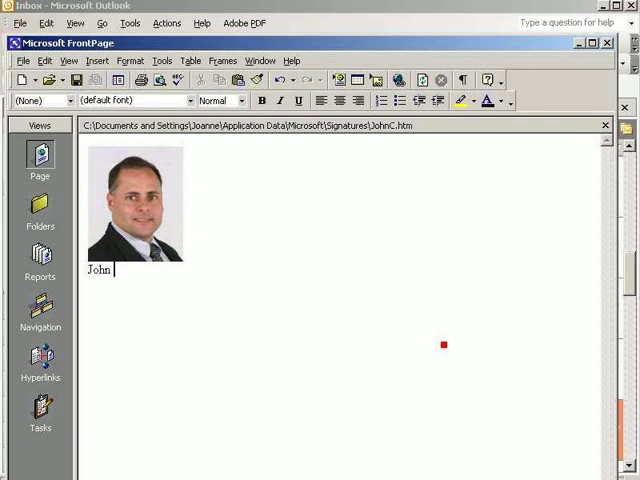
text(Champag)
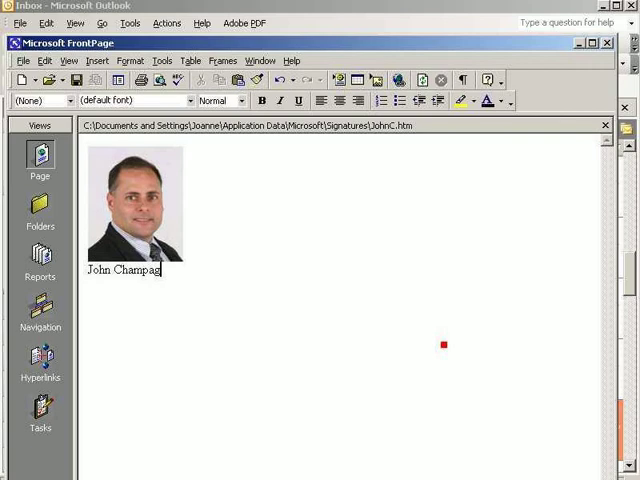
text(ney)
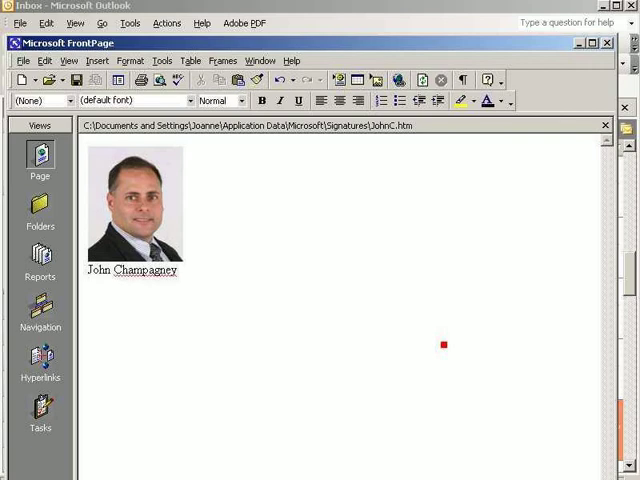
text(203.218.1800)
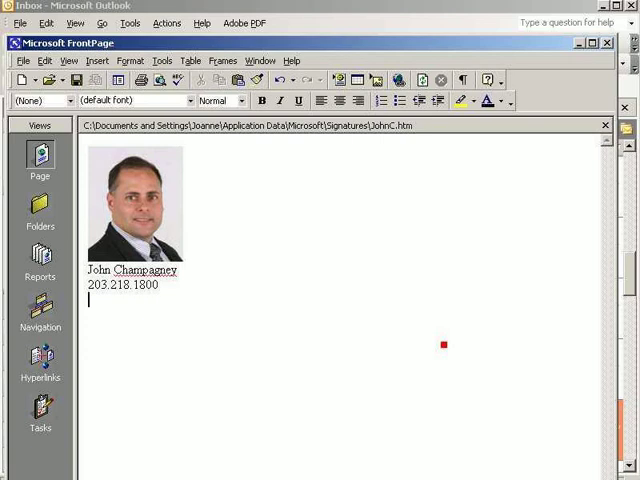
text(www.j)
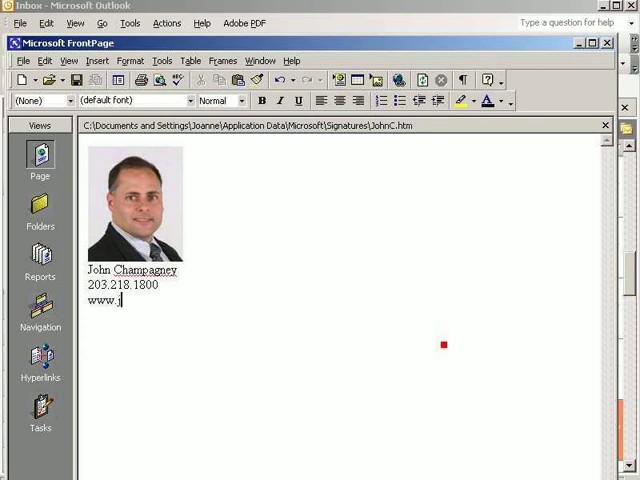
text(champagne)
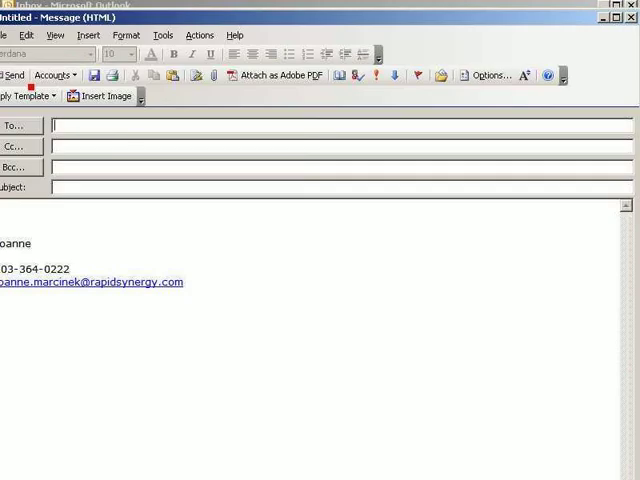
- Show the saved signatures available to insert into the new message
click(90, 38)
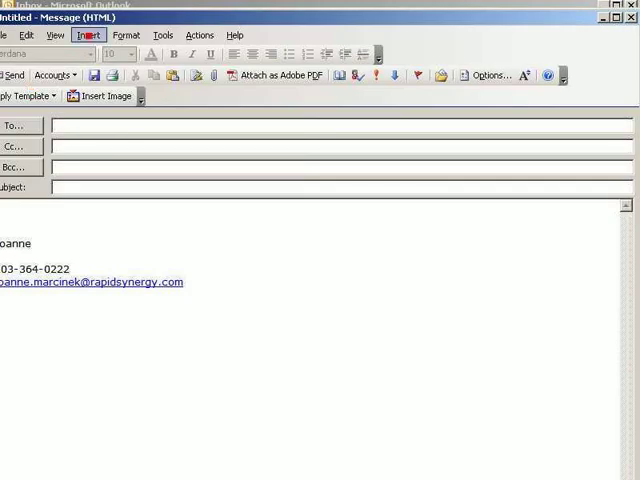
click(84, 36)
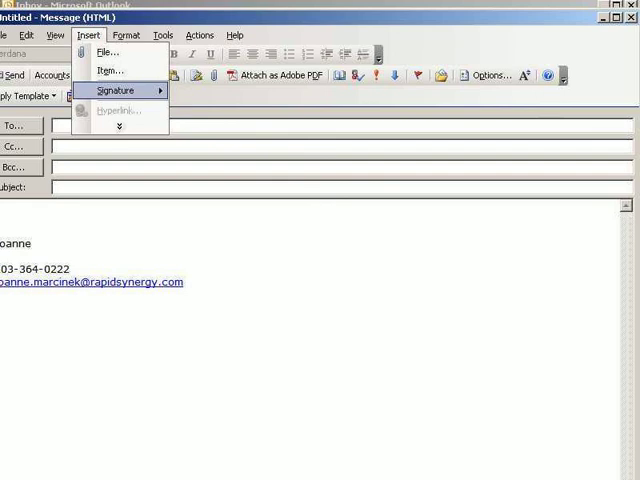
mouse_move(116, 90)
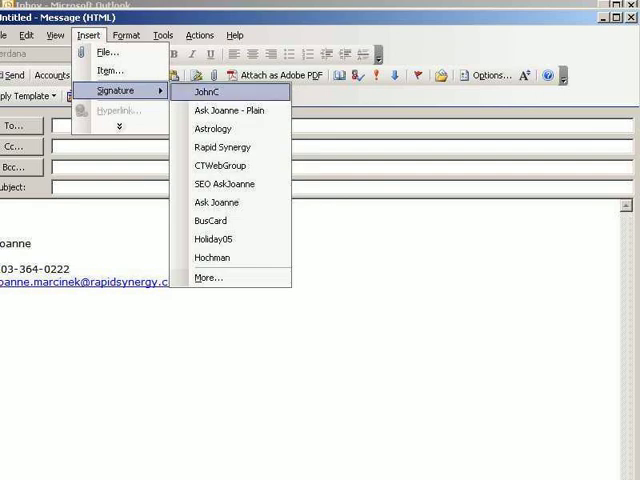